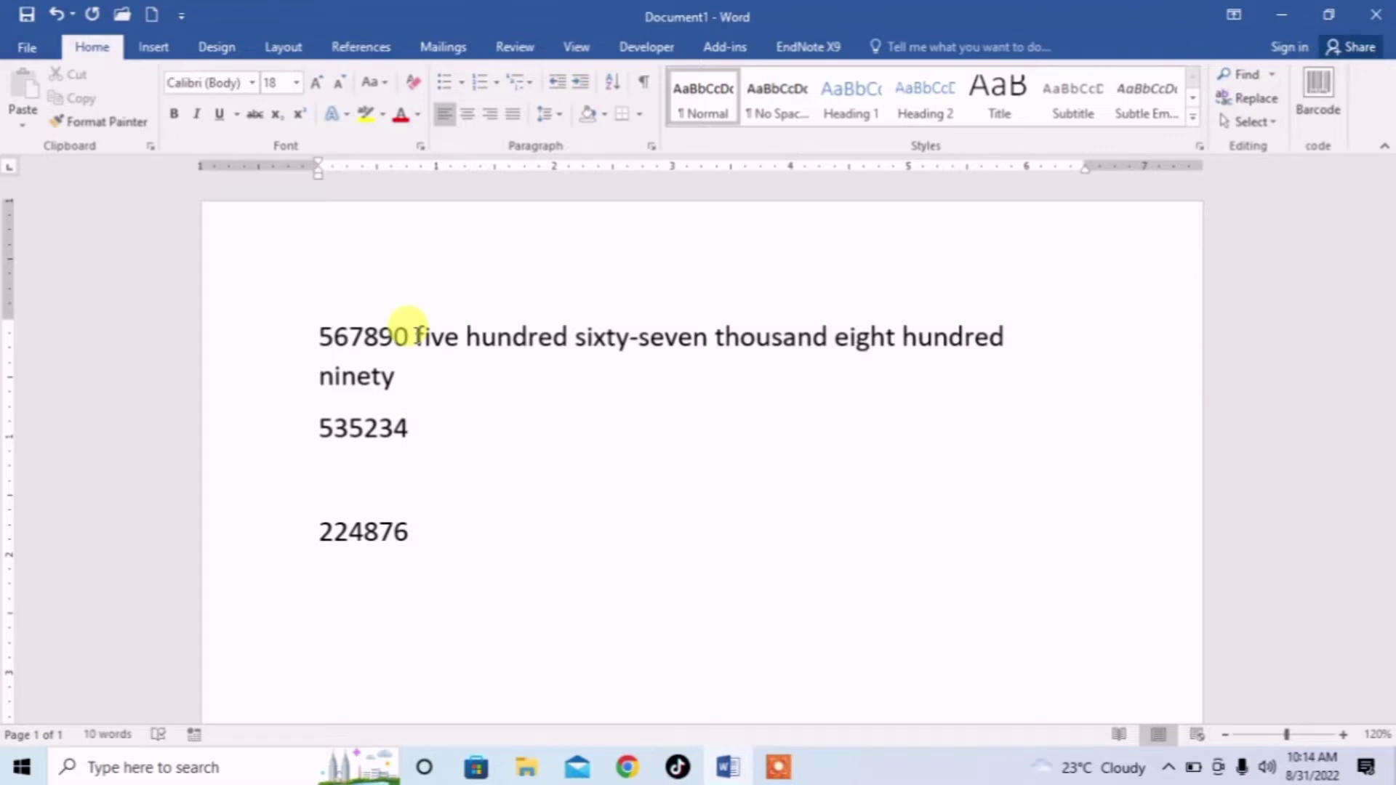
- Select the number 535234 to wrap it in an = formula field
left_click(405, 427)
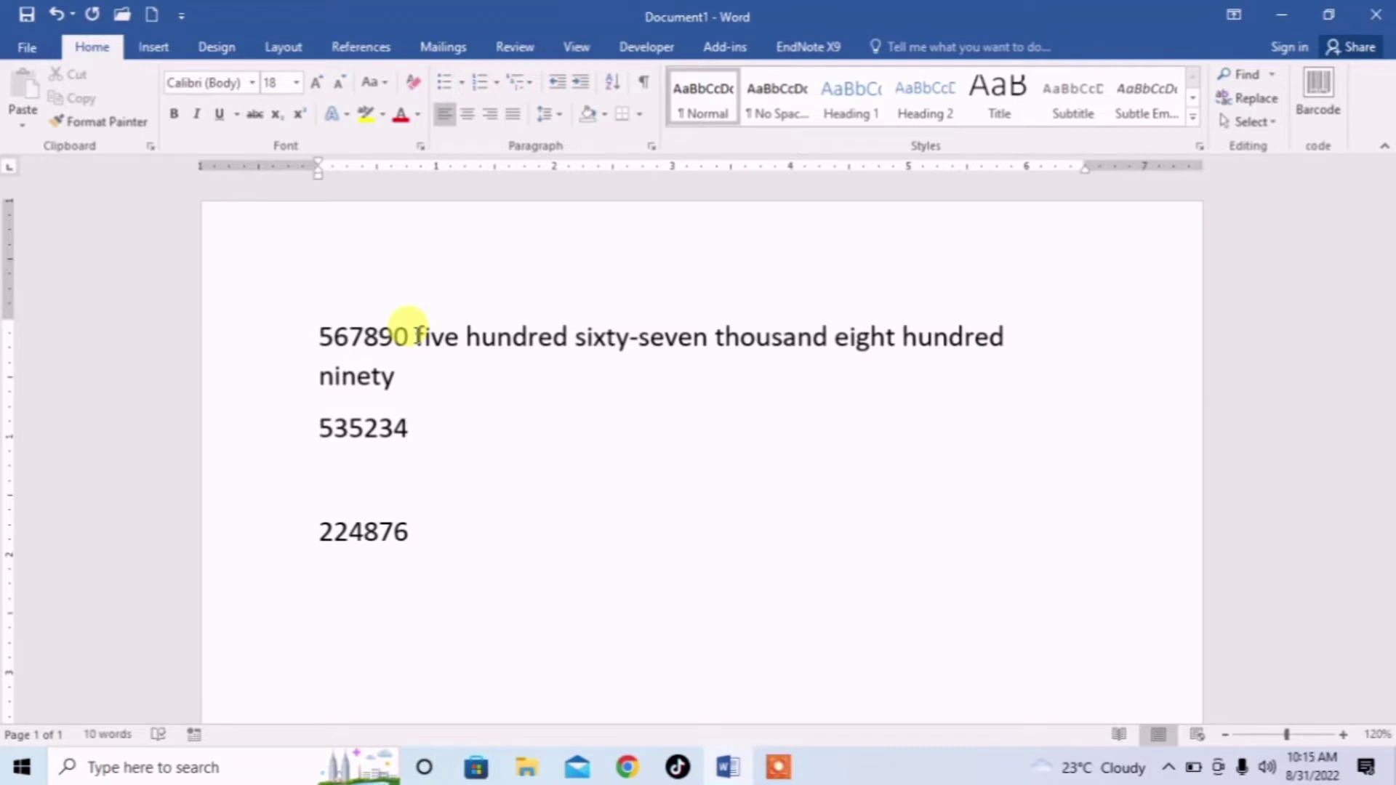
double_click(362, 428)
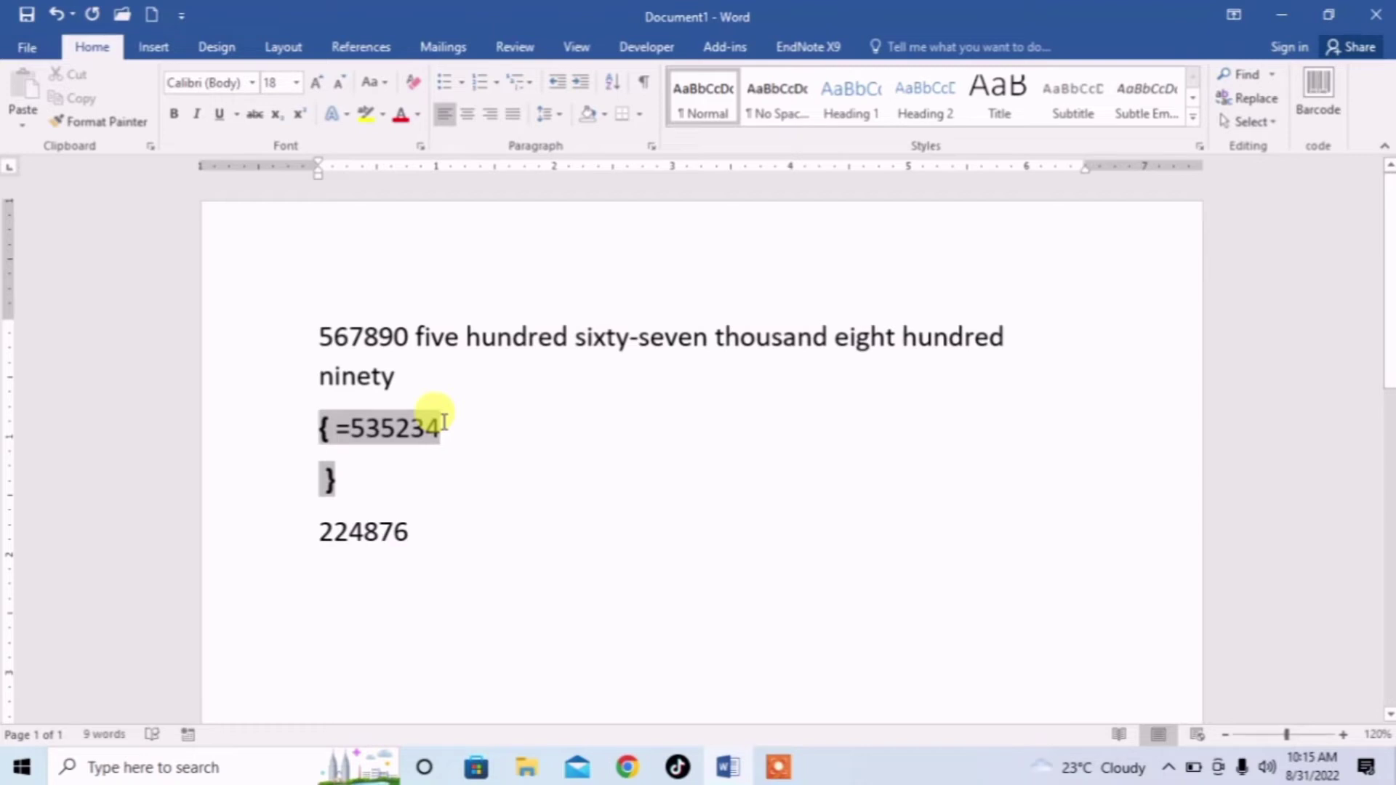
- Append the \*cardtext switch after 535234 inside the field braces
type("\\")
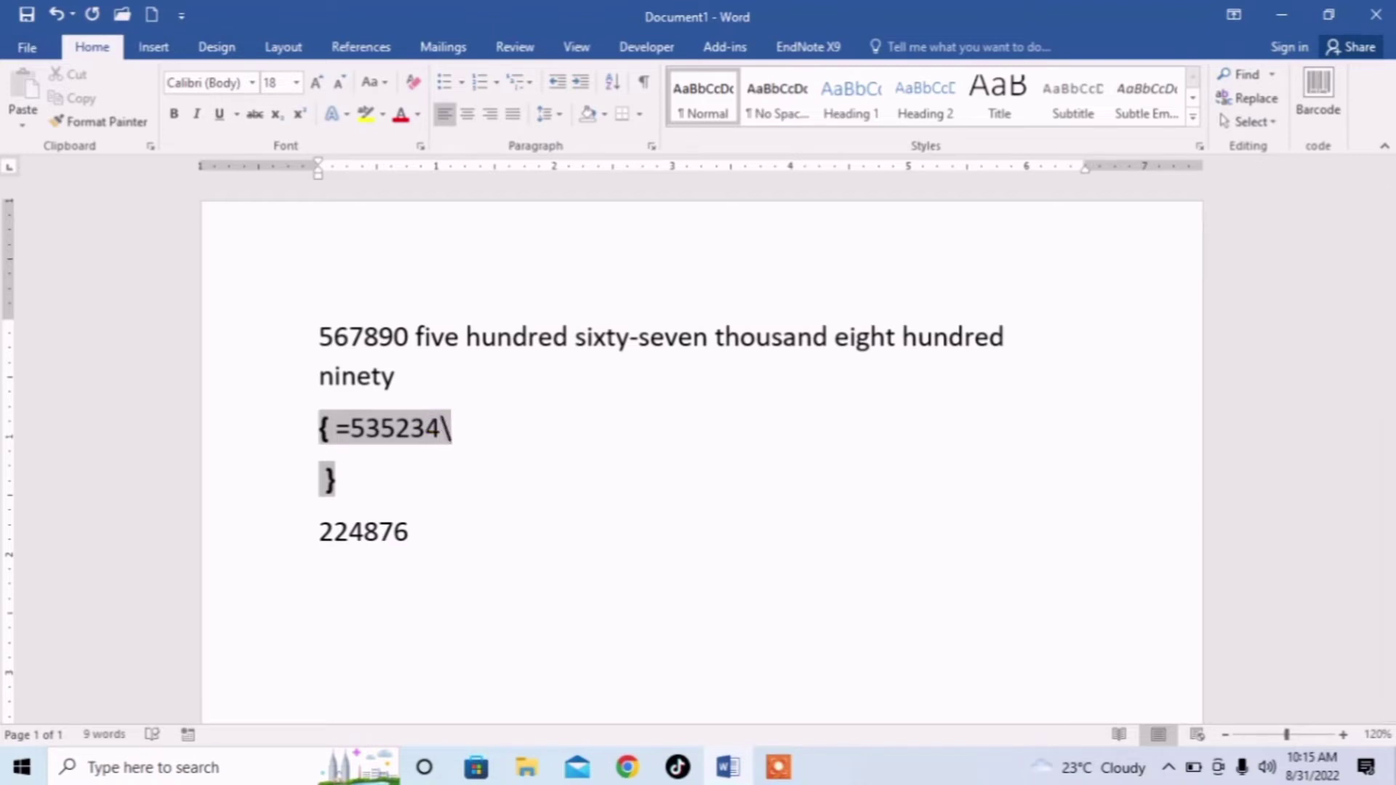
type("*")
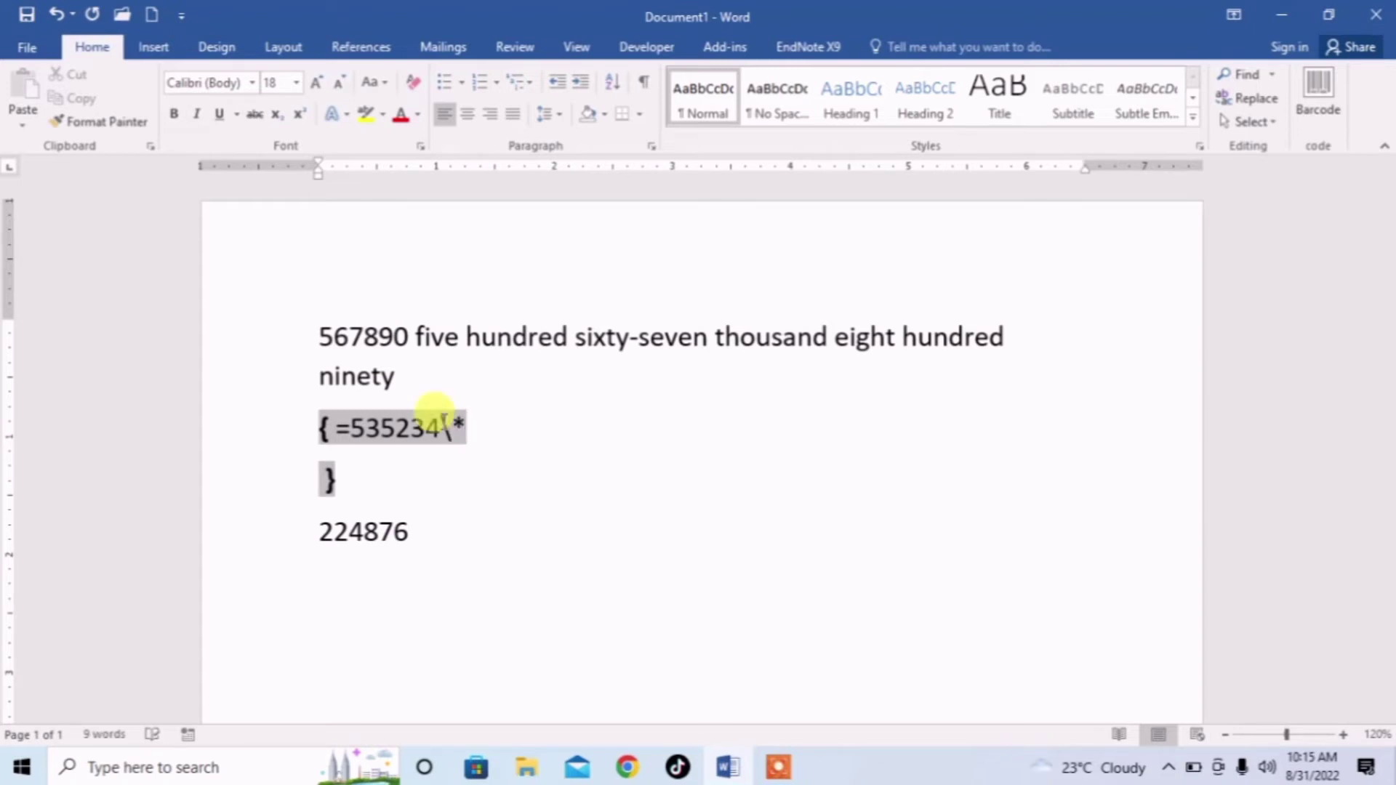
type("ca")
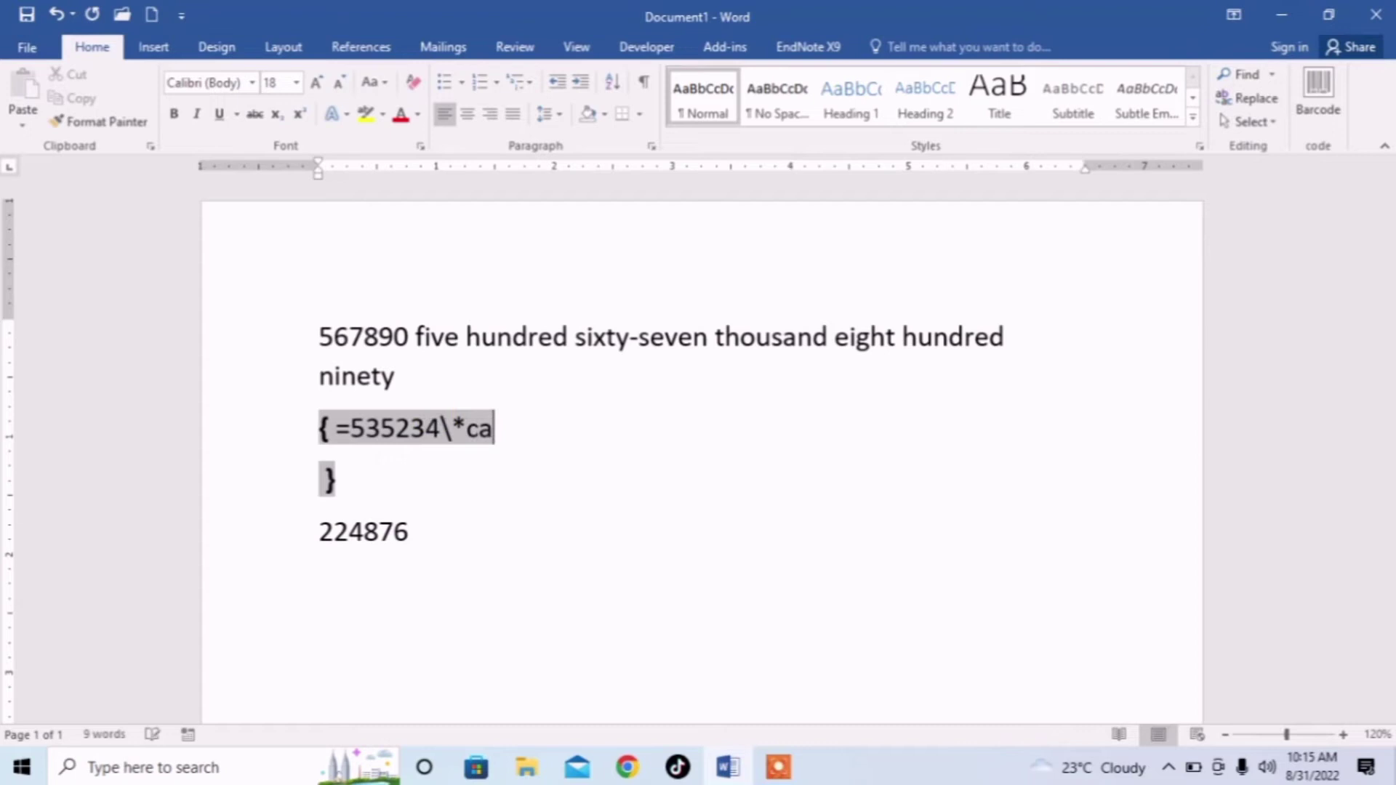
type("rdtext")
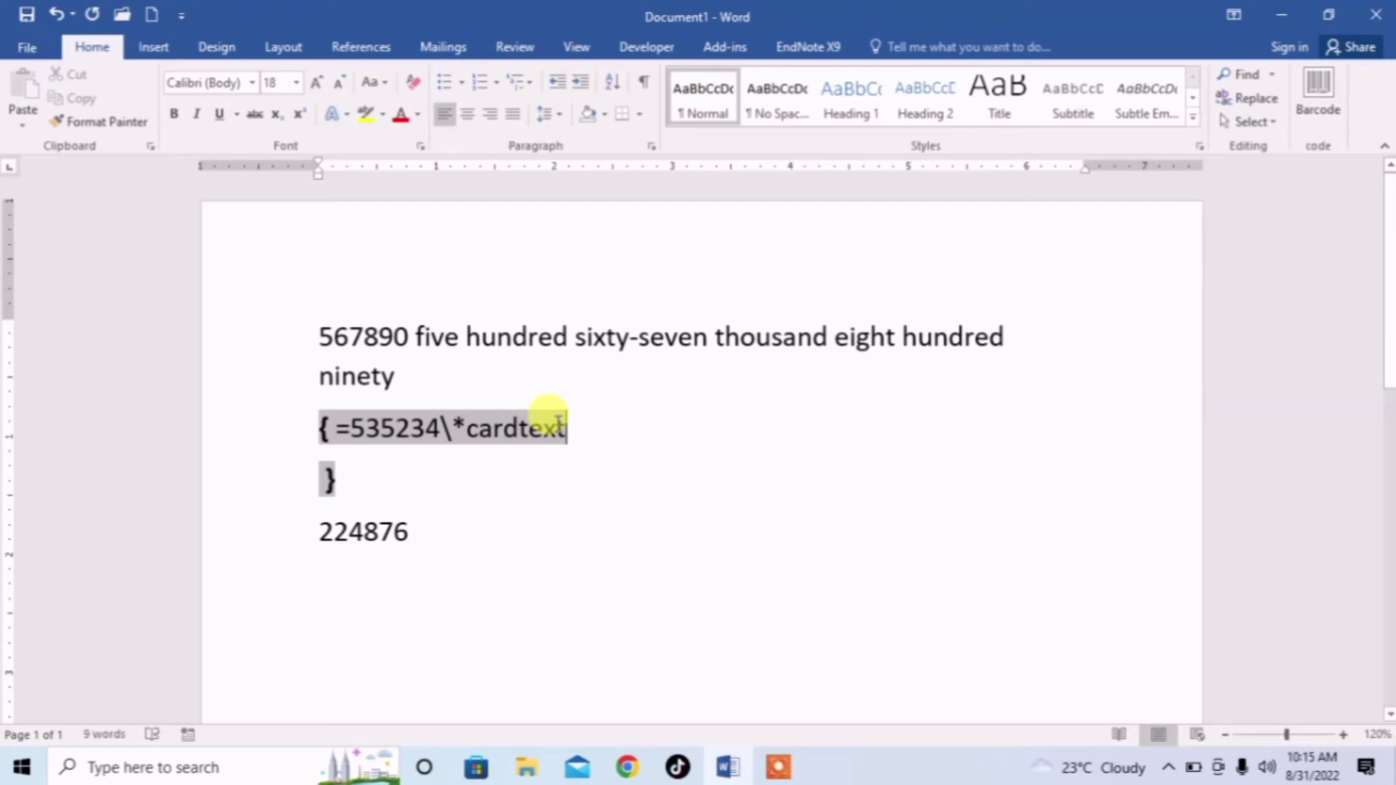
- Update the 535234 field so it shows five hundred thirty-five thousand two hundred thirty-four
right_click(551, 427)
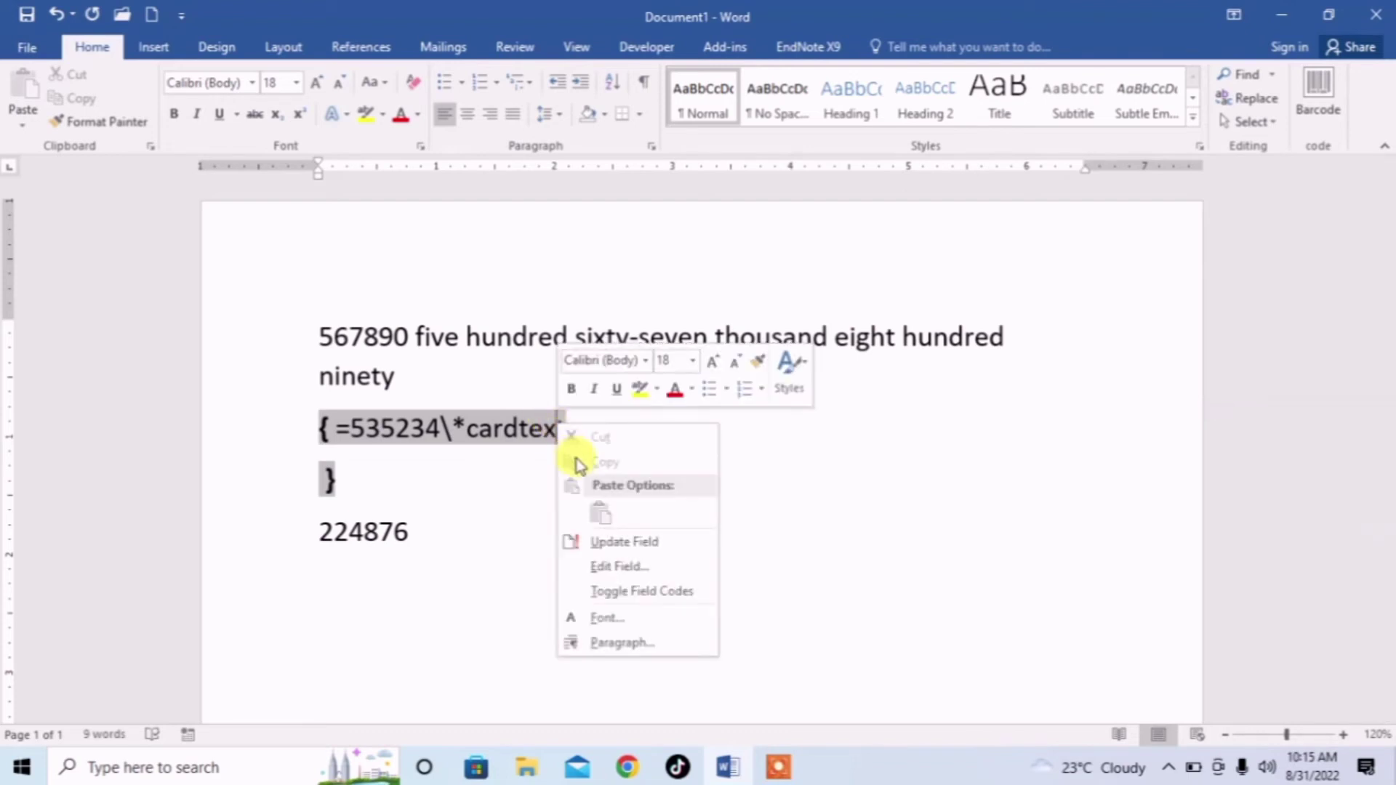
mouse_move(623, 541)
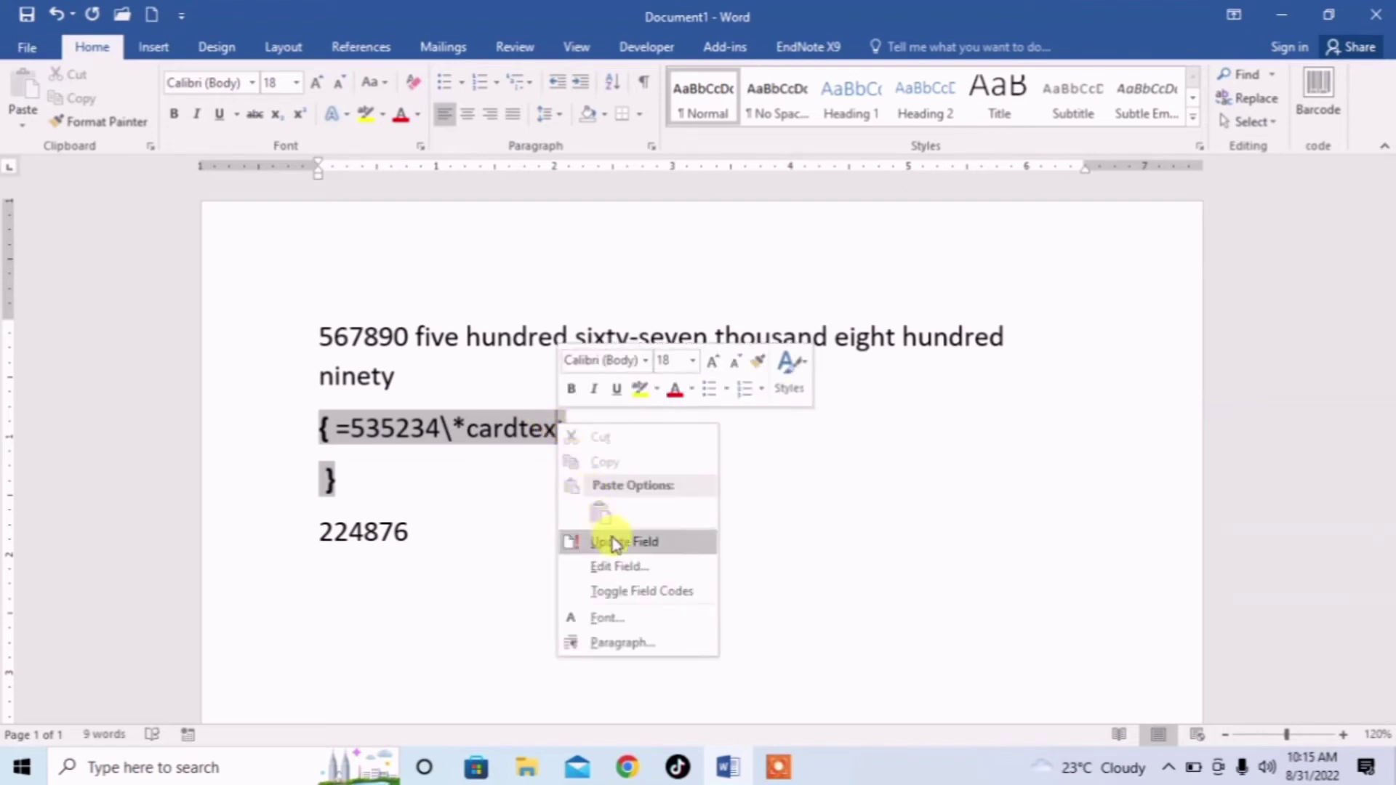
left_click(623, 541)
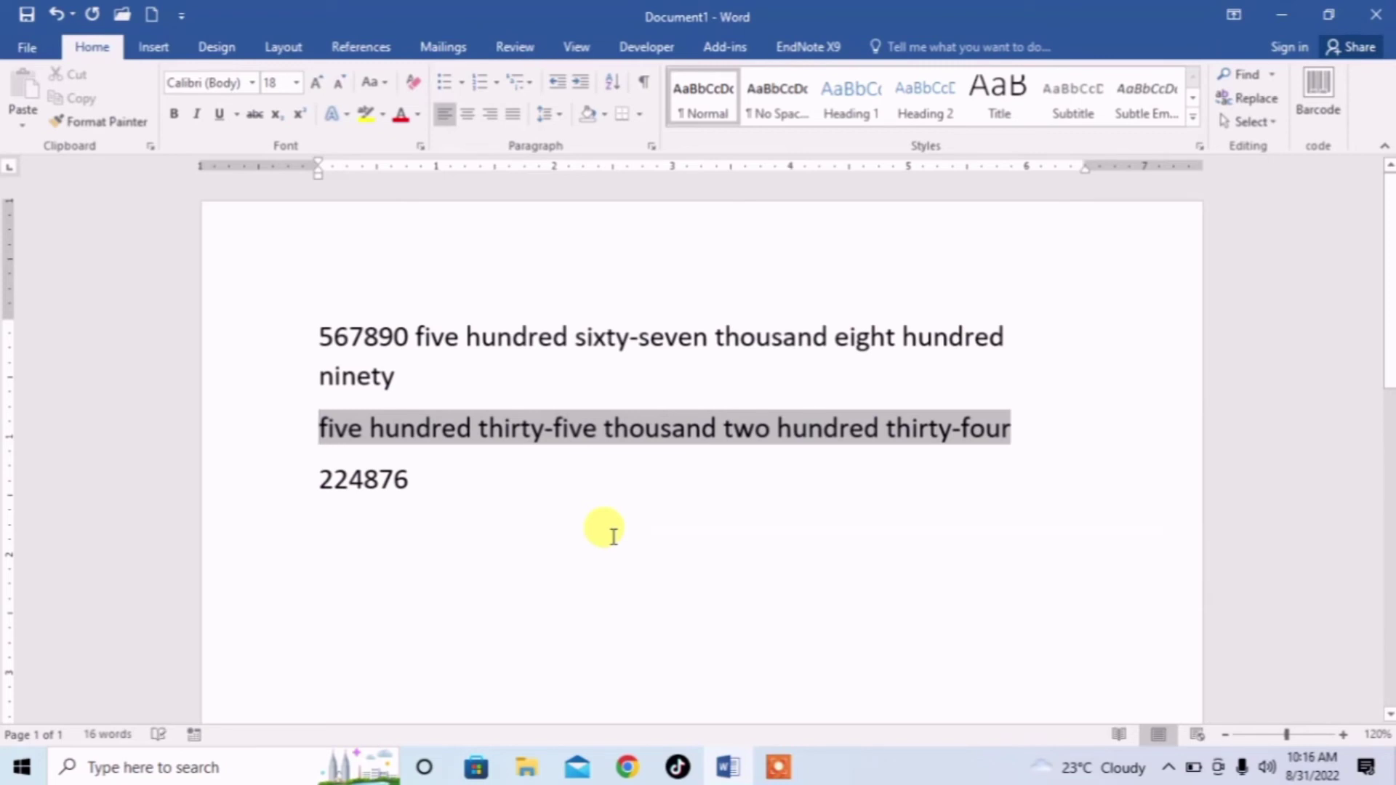